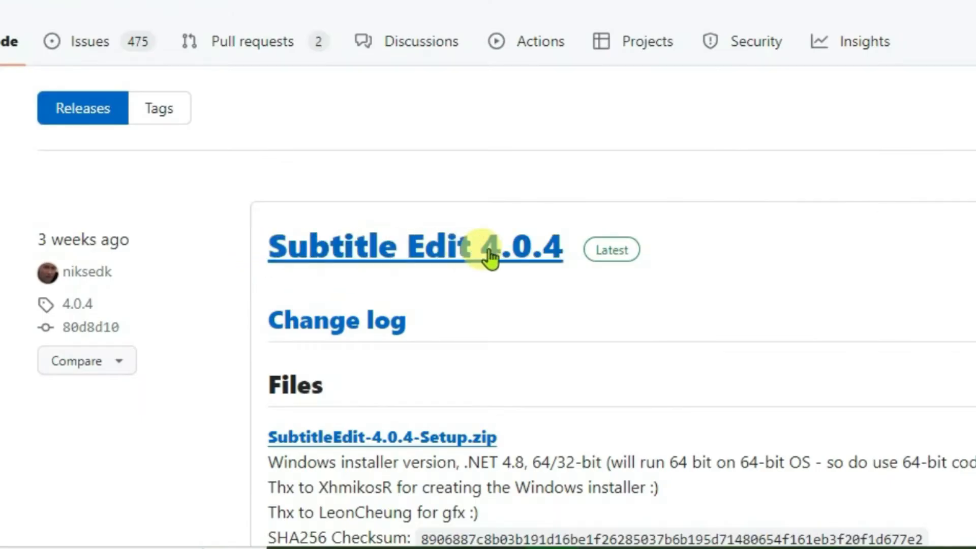
mouse_move(327, 450)
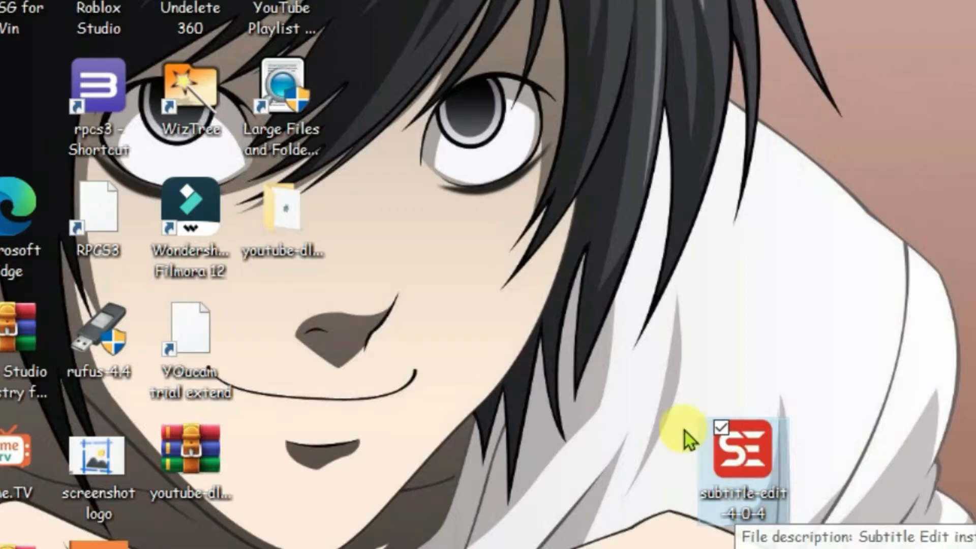
Run the subtitle-edit-4-0-4 installer from the desktop, allowing the unverified publisher
double_click(740, 458)
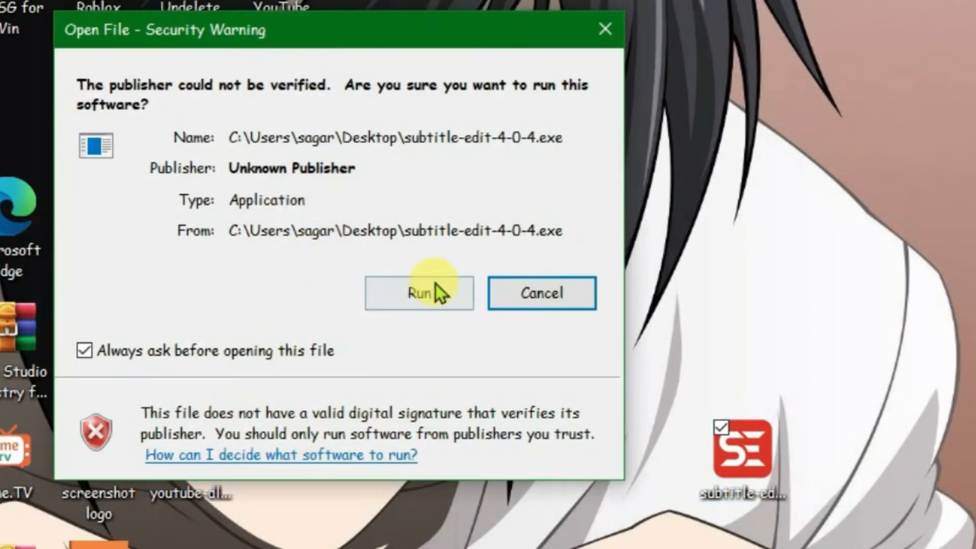
left_click(419, 292)
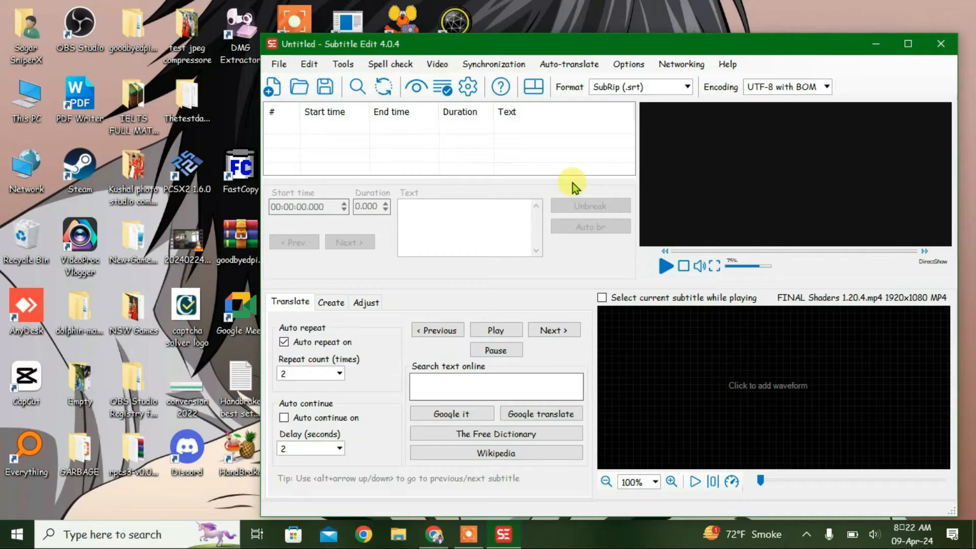
Load the 'Final Adsense ID verification failed' video, accepting the mpv player library download
left_click(438, 64)
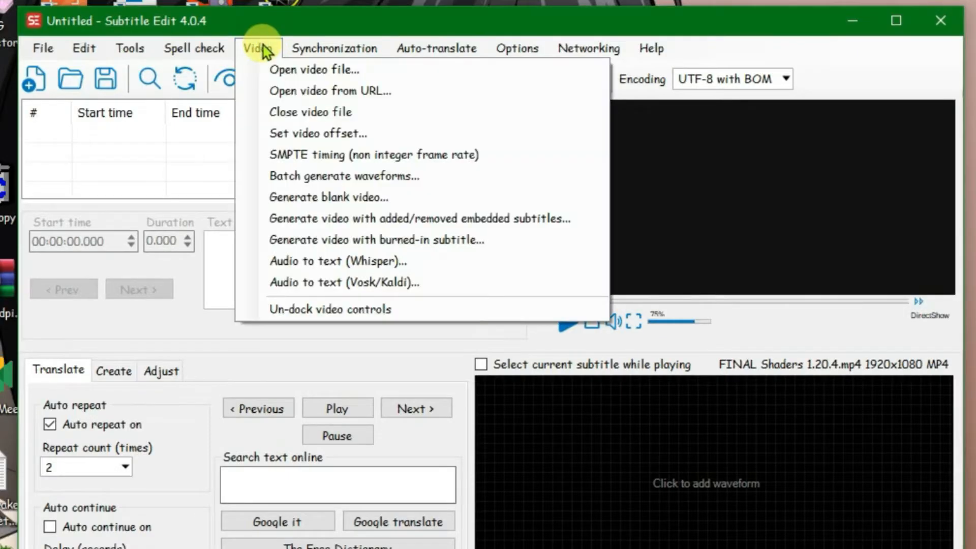
left_click(313, 70)
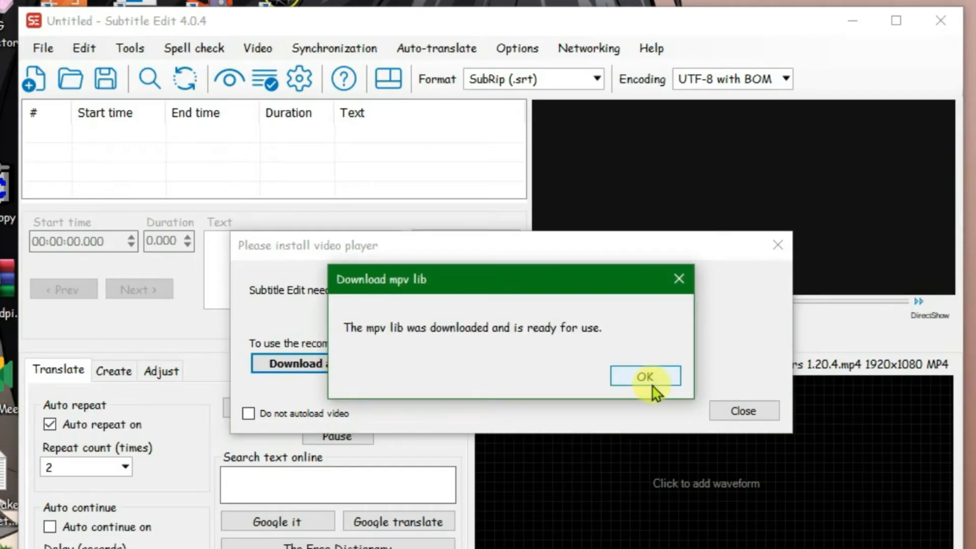
left_click(645, 377)
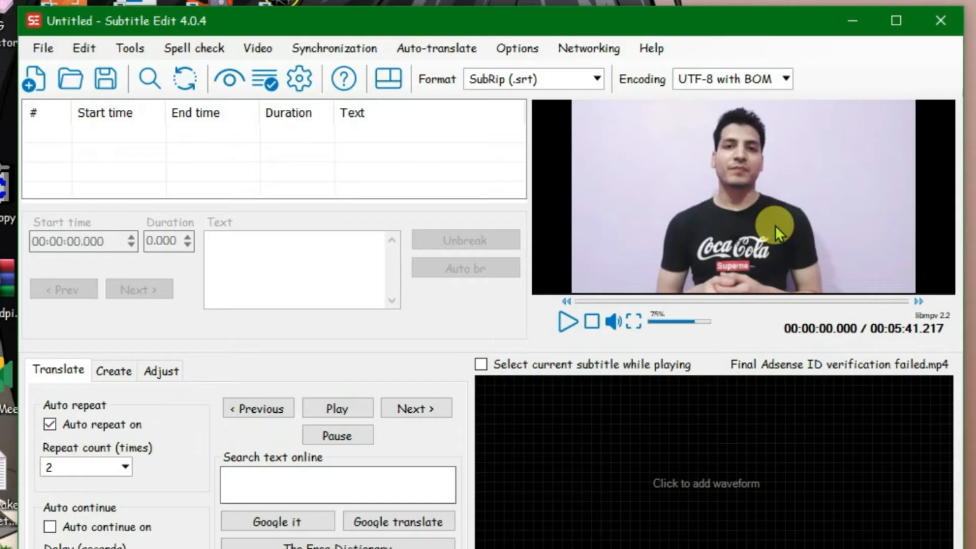
left_click(257, 47)
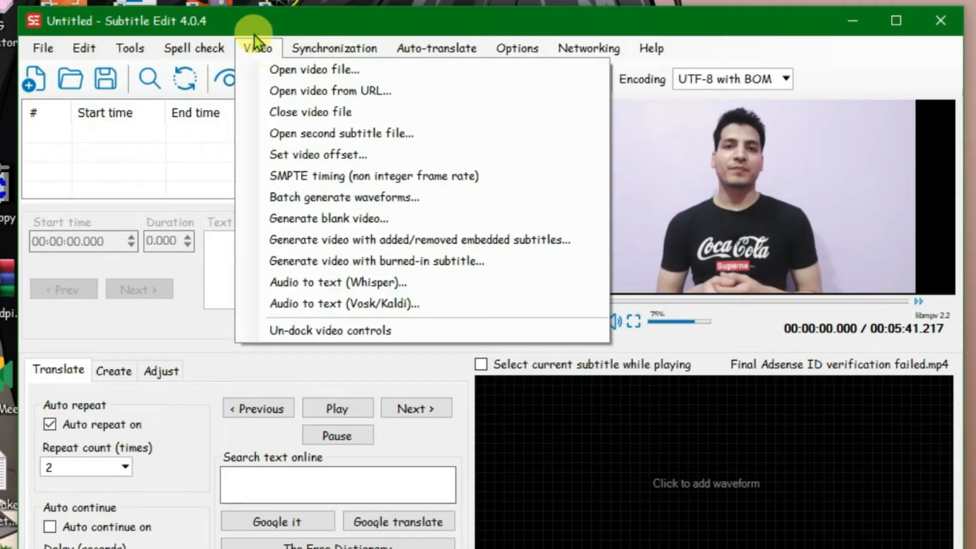
mouse_move(333, 285)
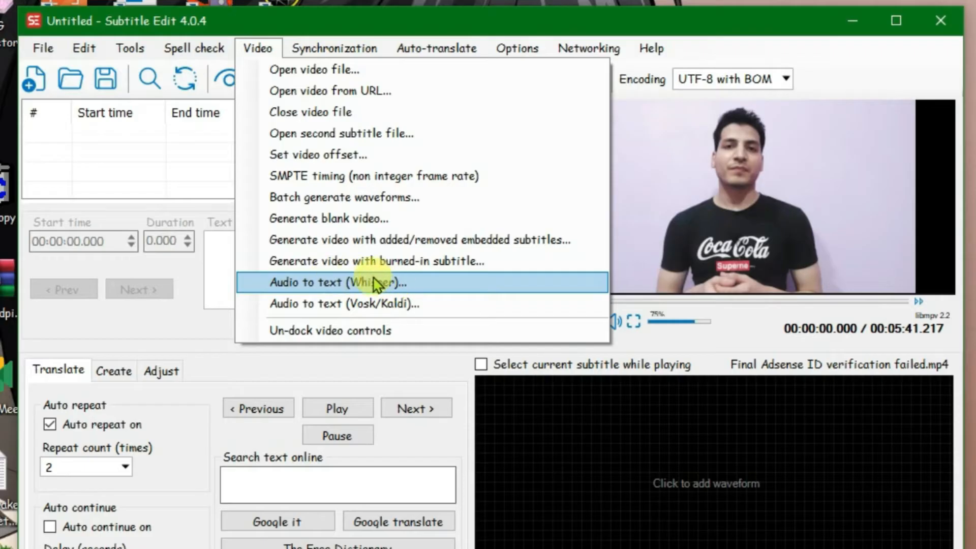
Start Audio to text (Whisper), accepting the FFmpeg and Faster-Whisper engine downloads
left_click(376, 282)
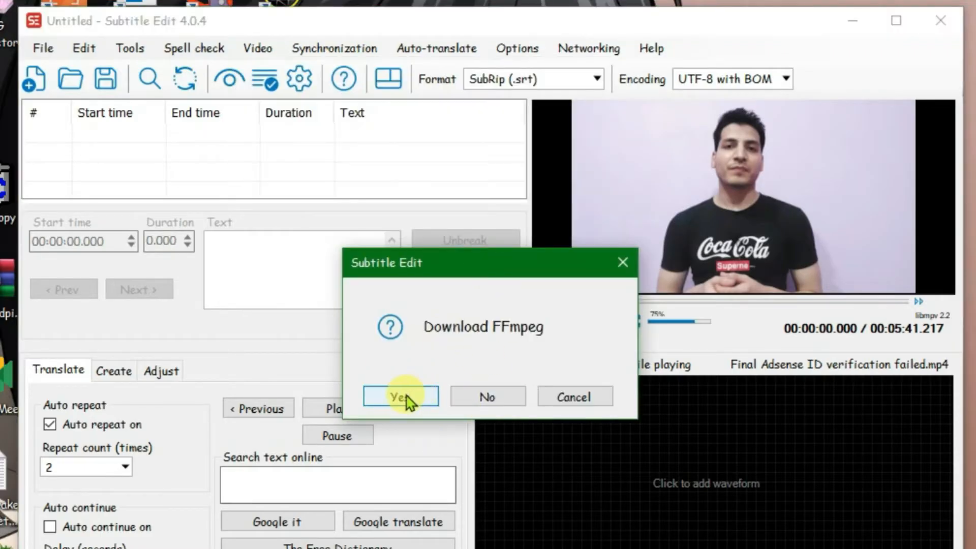
left_click(401, 396)
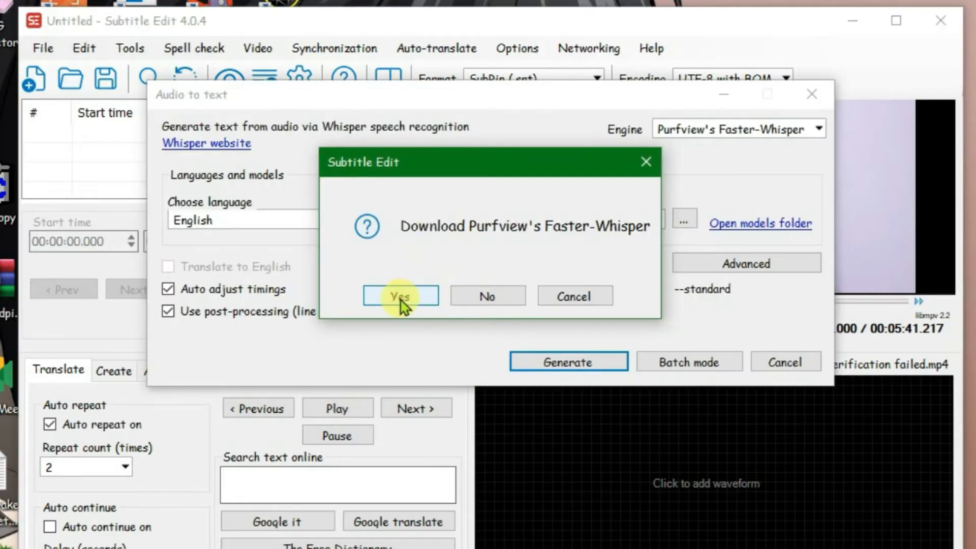
left_click(400, 295)
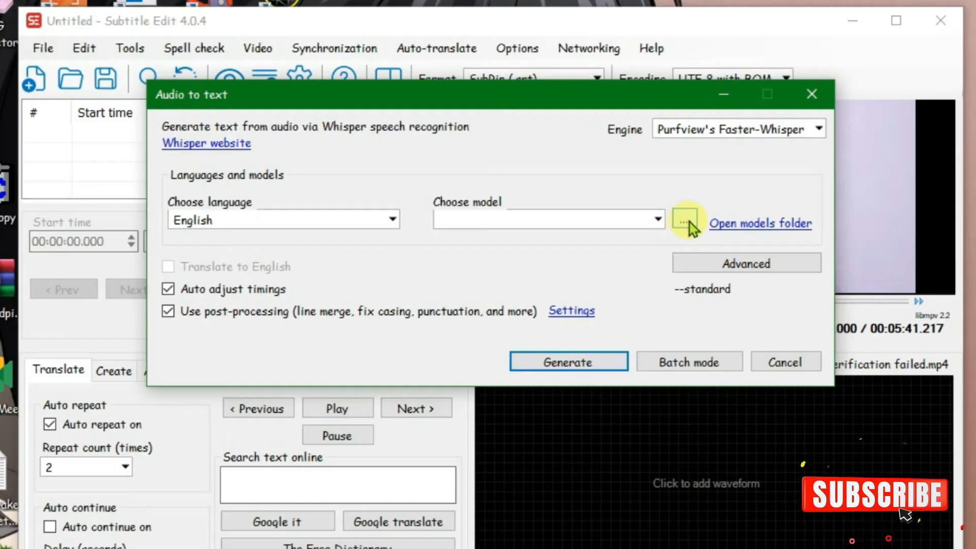
Download the tiny.en Whisper model and generate subtitles from the video's speech
left_click(687, 221)
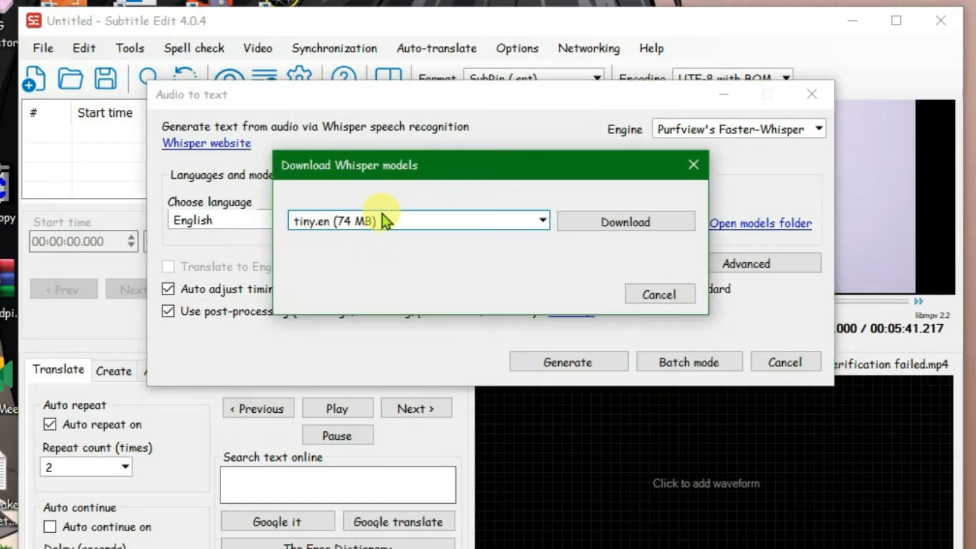
left_click(626, 222)
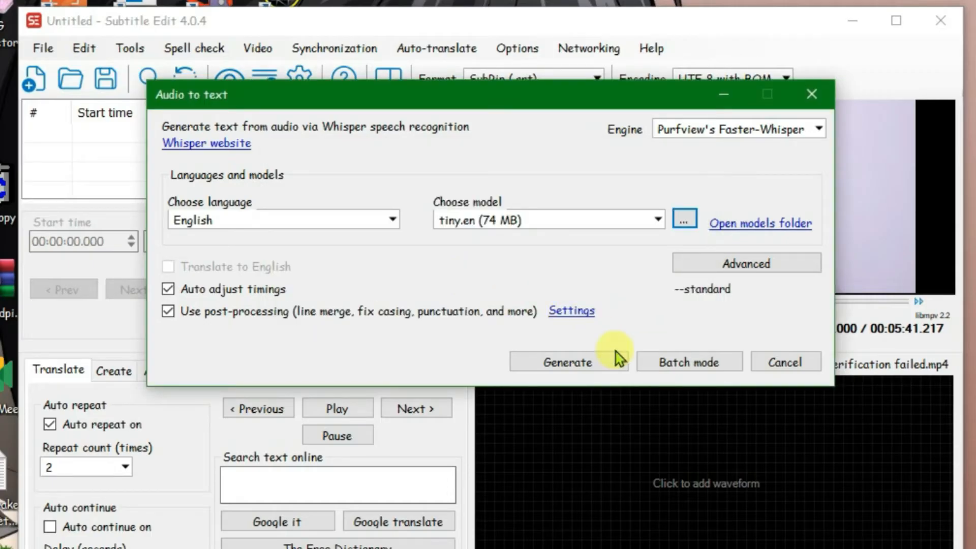
left_click(568, 362)
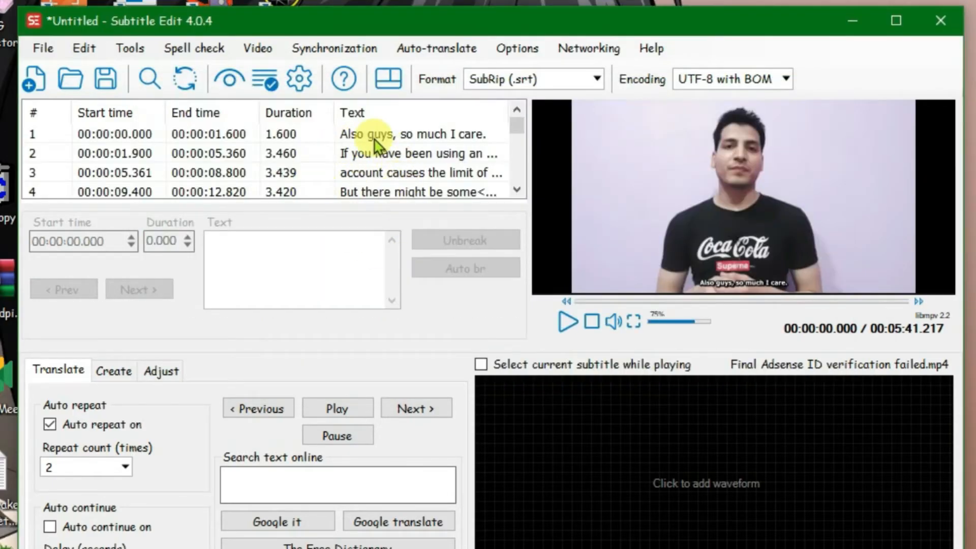
mouse_move(894, 23)
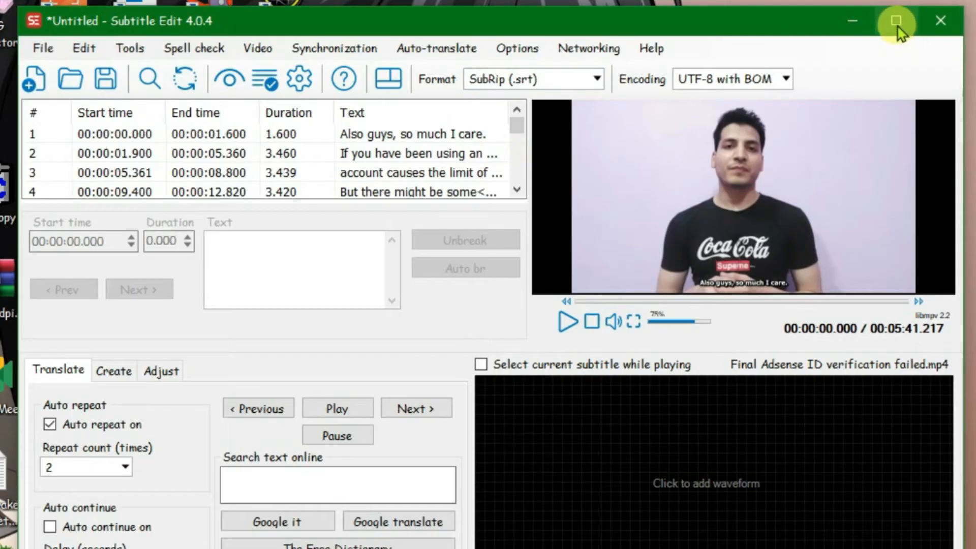
Maximize the Subtitle Edit window once the transcribed lines appear
left_click(895, 19)
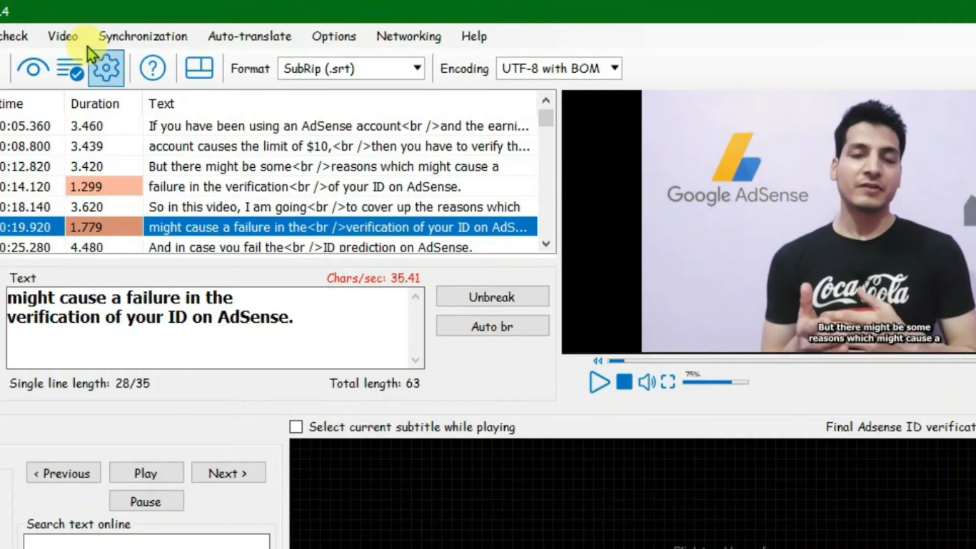
Generate a video with burned-in subtitles at 1920x1080 with libx264 settings
left_click(62, 36)
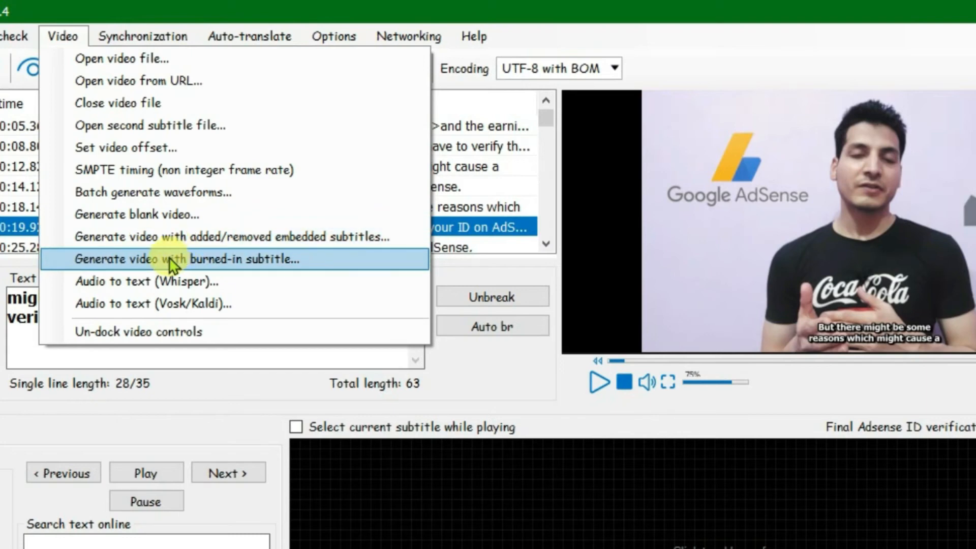
left_click(170, 259)
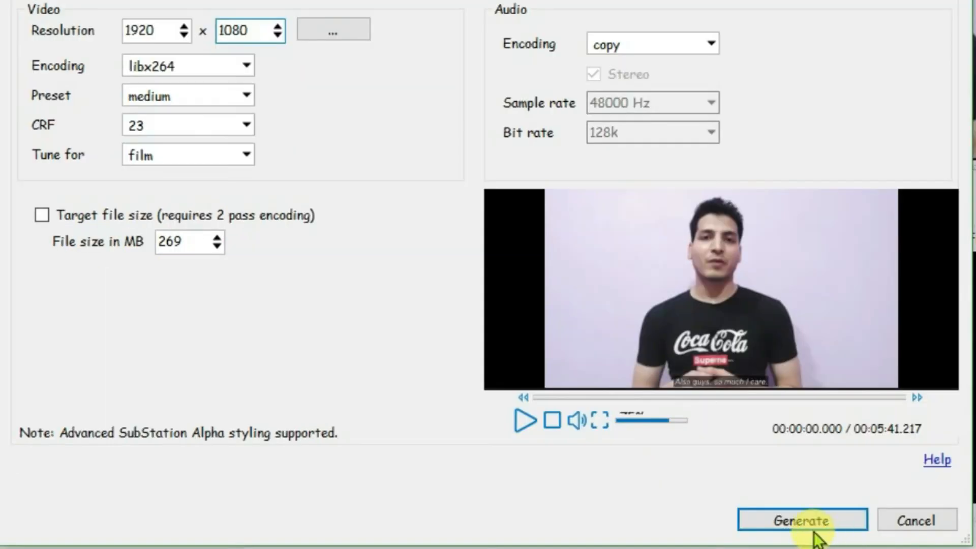
left_click(800, 534)
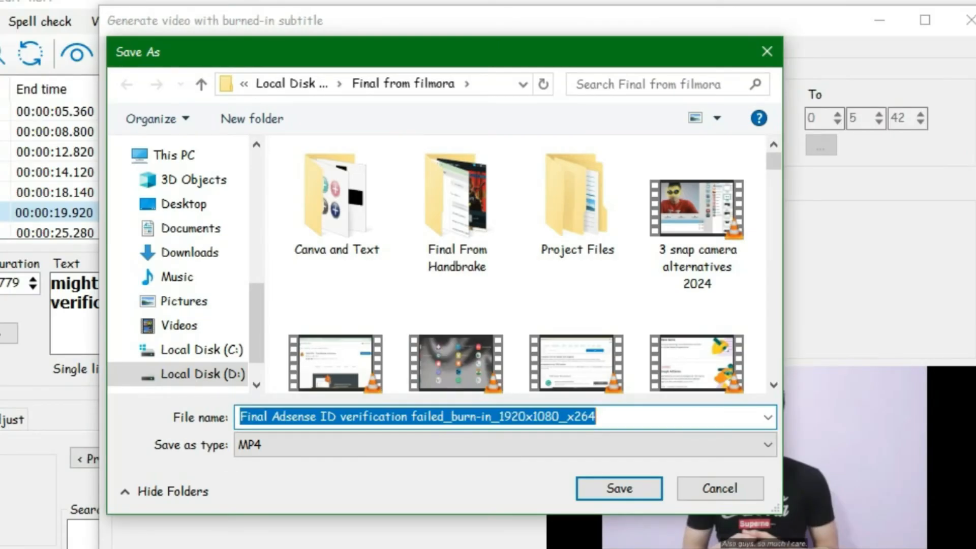
Save the rendered MP4 as 'VIDEO WITH SUB' in the Final from filmora folder
type("VIDEO WITH SUB")
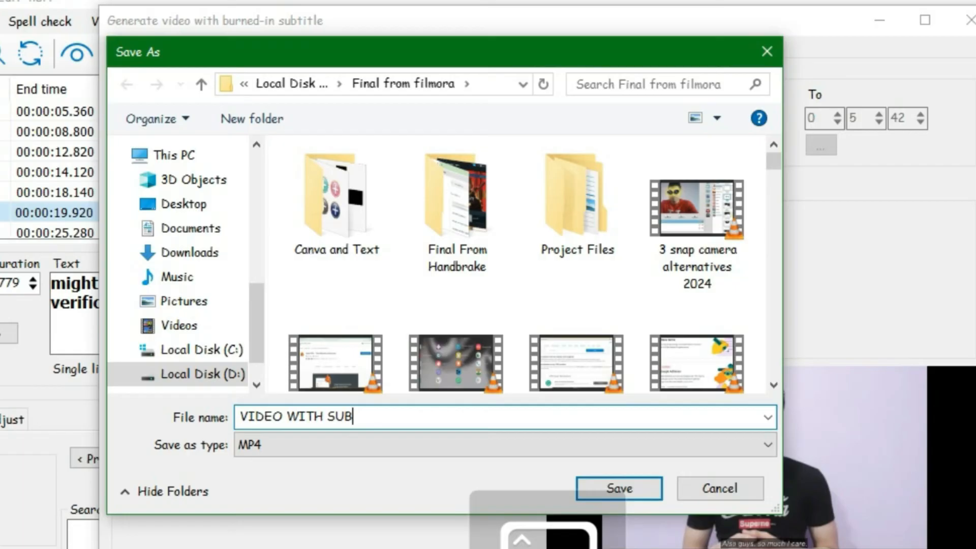
left_click(618, 488)
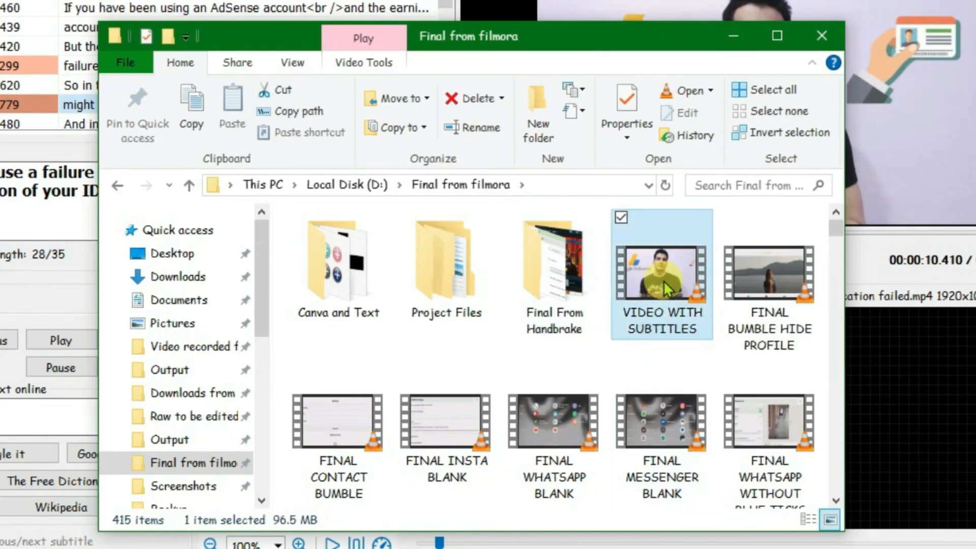
Play VIDEO WITH SUBTITLES.mp4 in VLC to check the burned-in captions, then minimize it
double_click(662, 275)
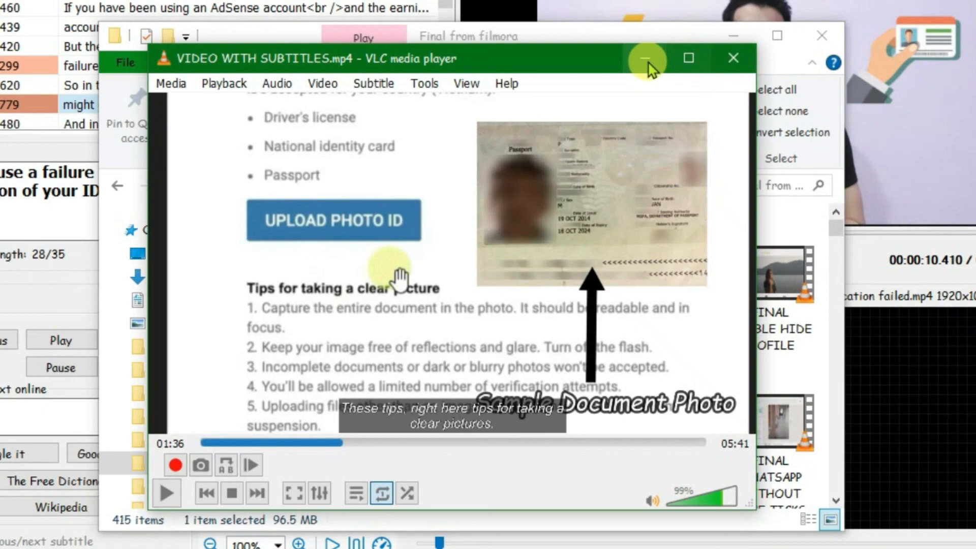
left_click(642, 57)
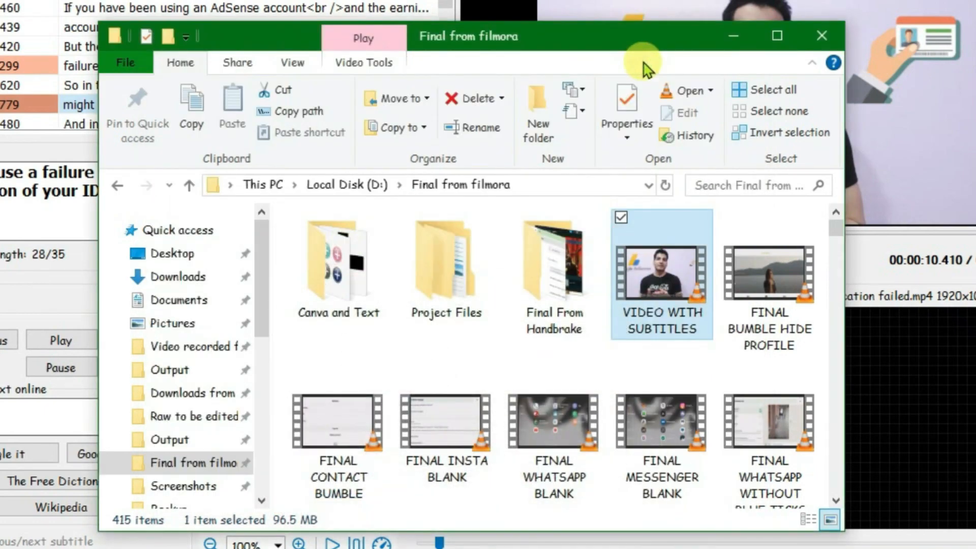